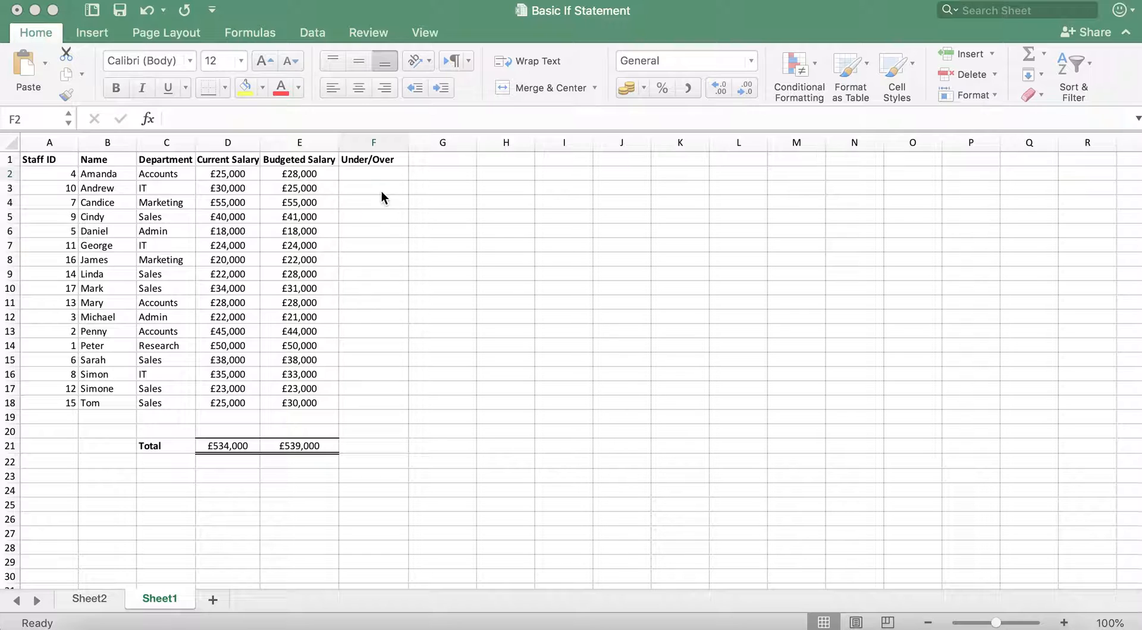
Start the formula =if( in cell F2
click(373, 173)
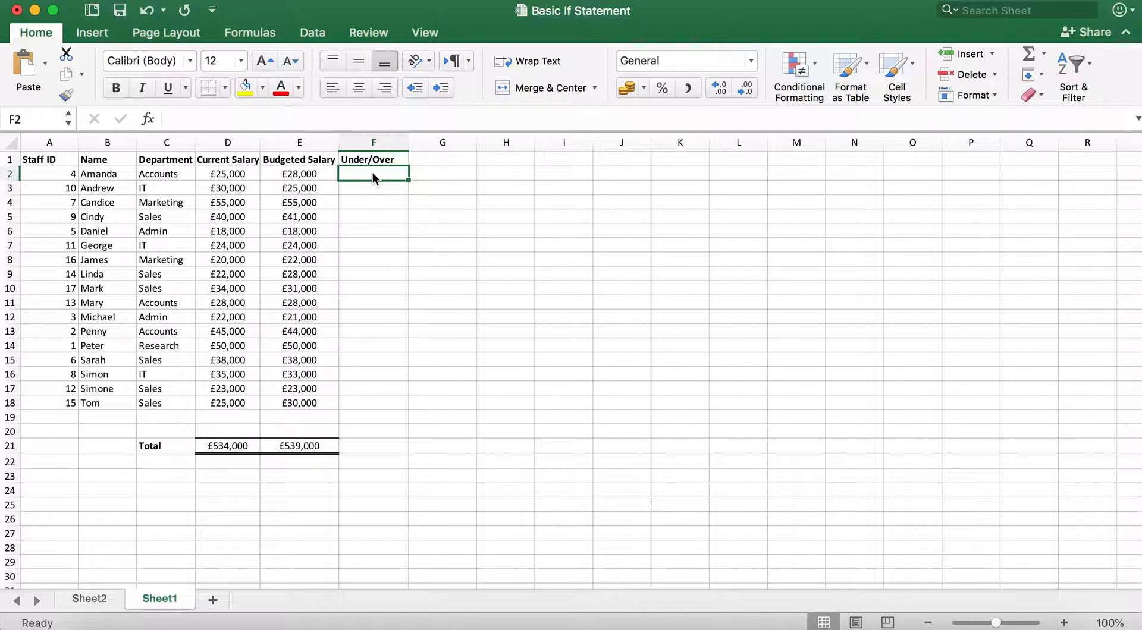
text(=)
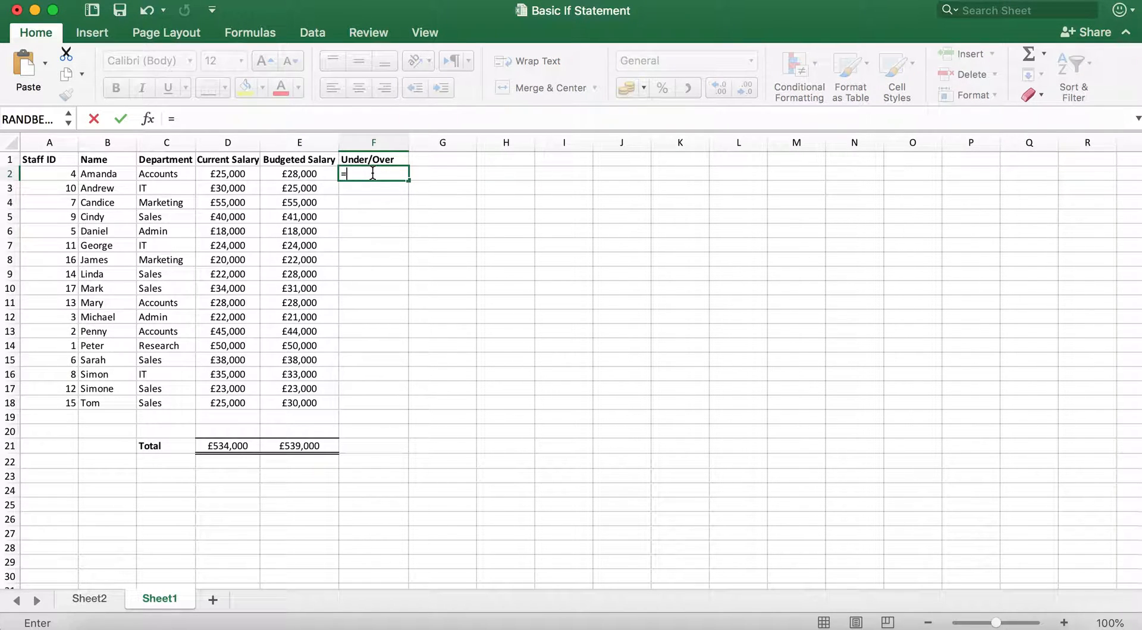
text(if()
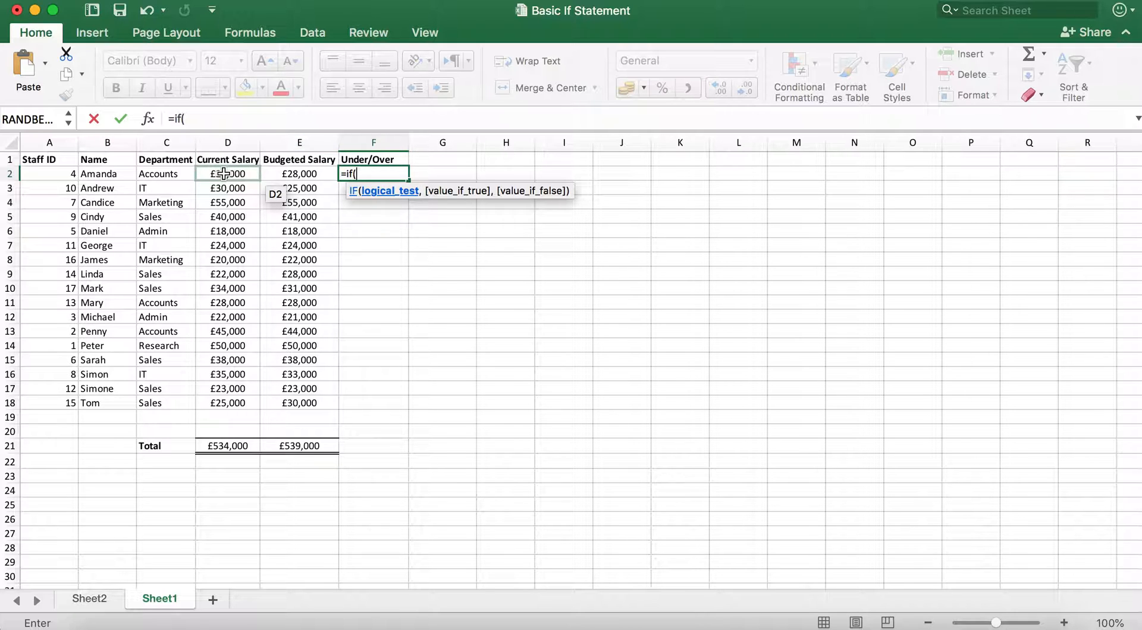
Enter the logical test D2<=E2 followed by a comma
click(227, 173)
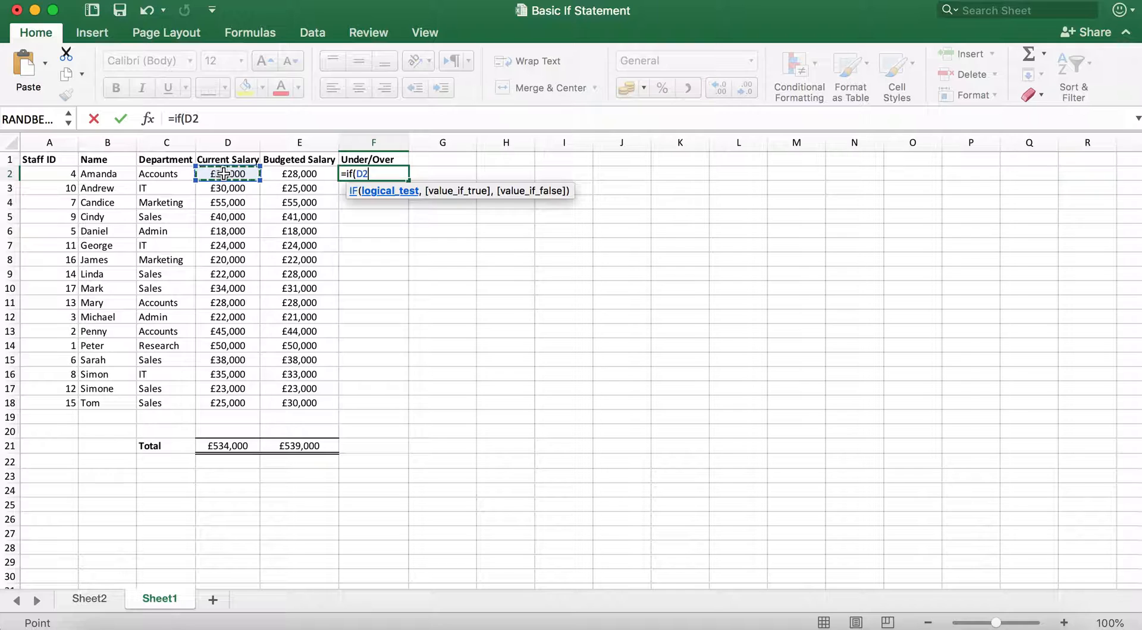
text(<)
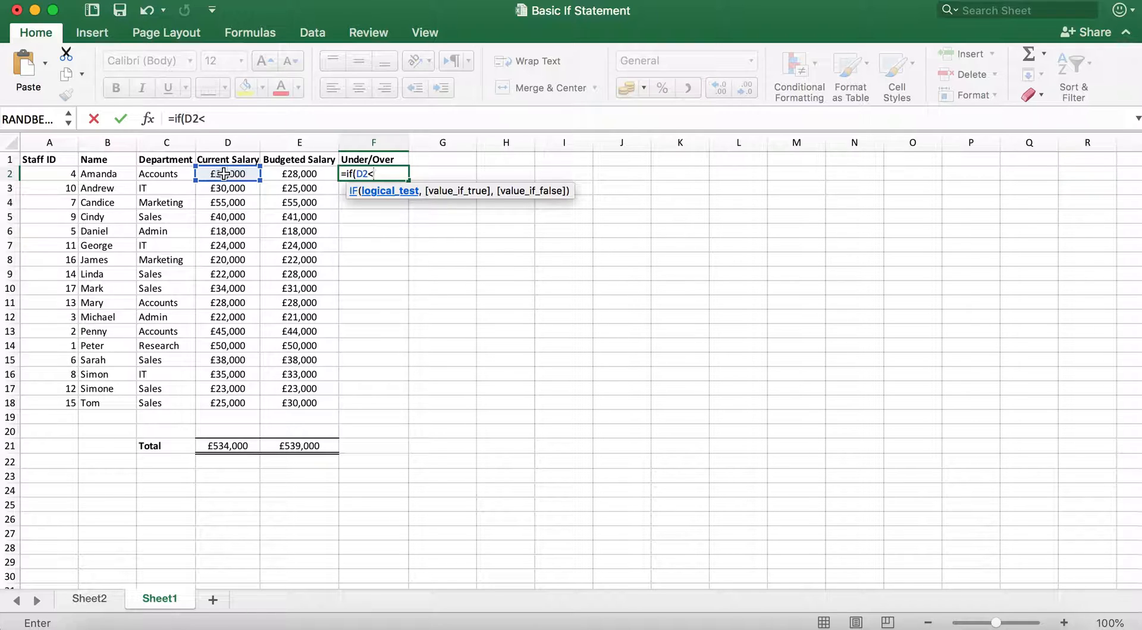
text(=)
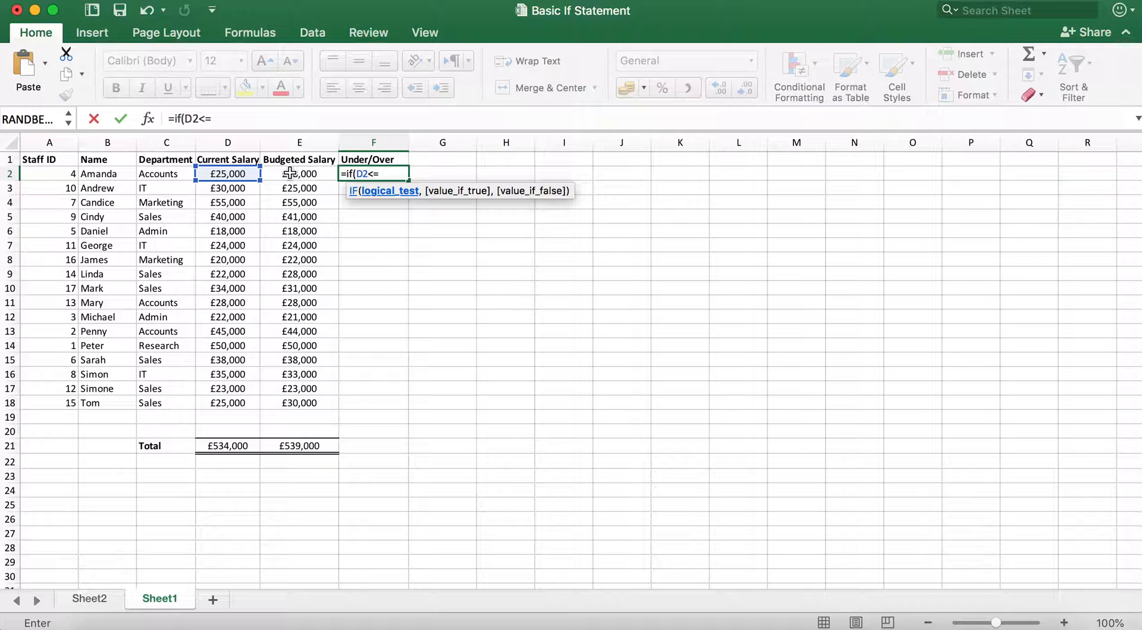
click(298, 173)
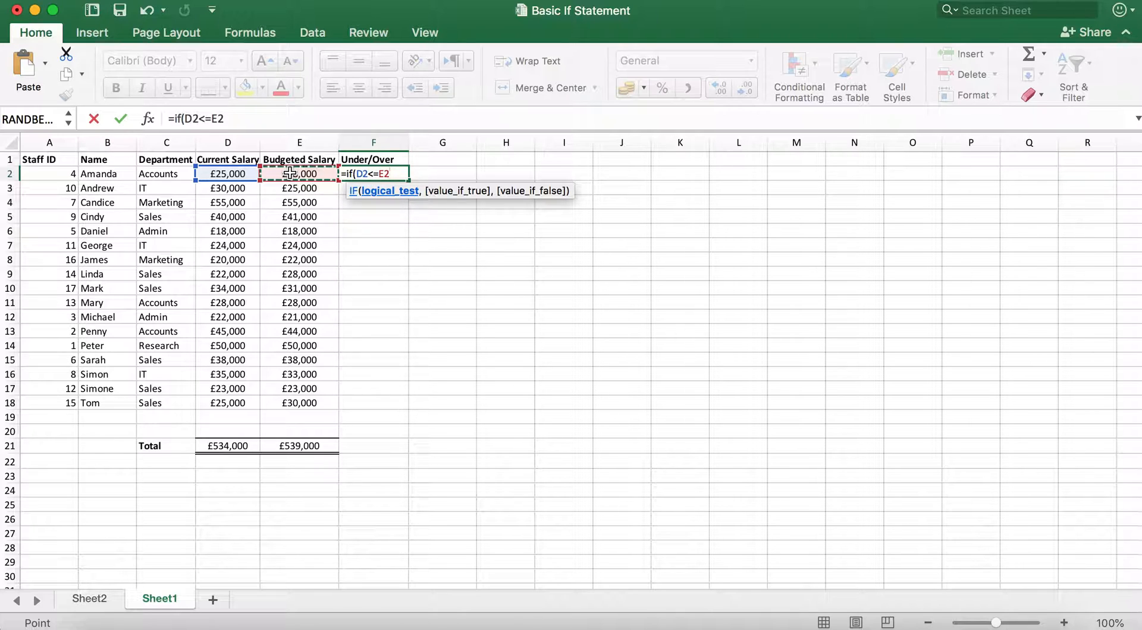
text(,)
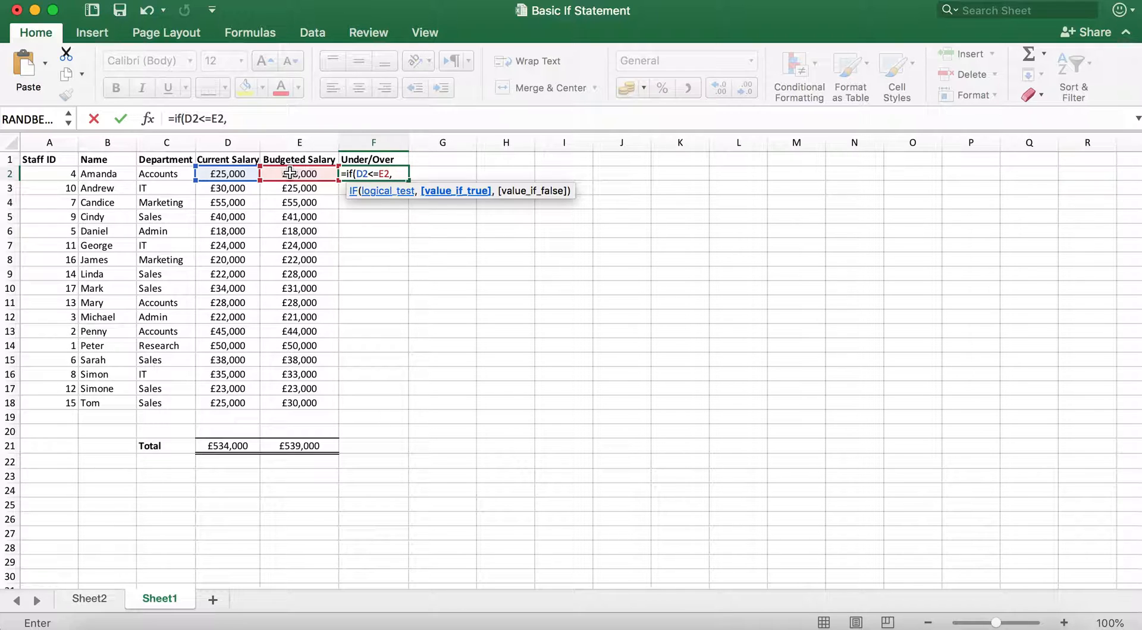
Enter "Within Budget" as the true result, correcting its capitalisation
text(W)
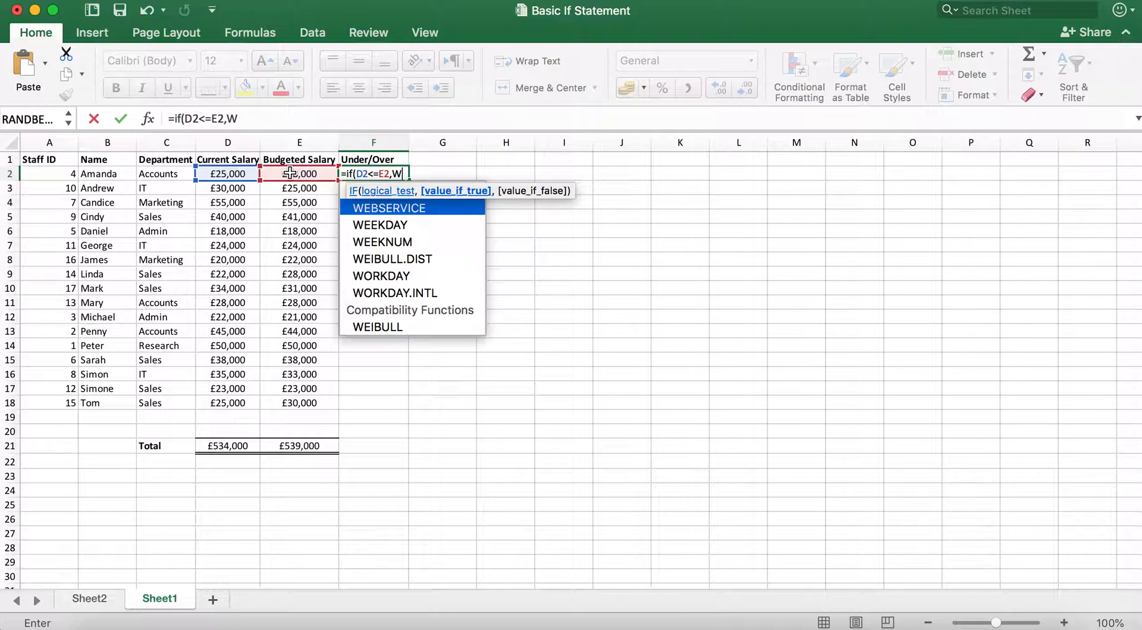
text(ithin)
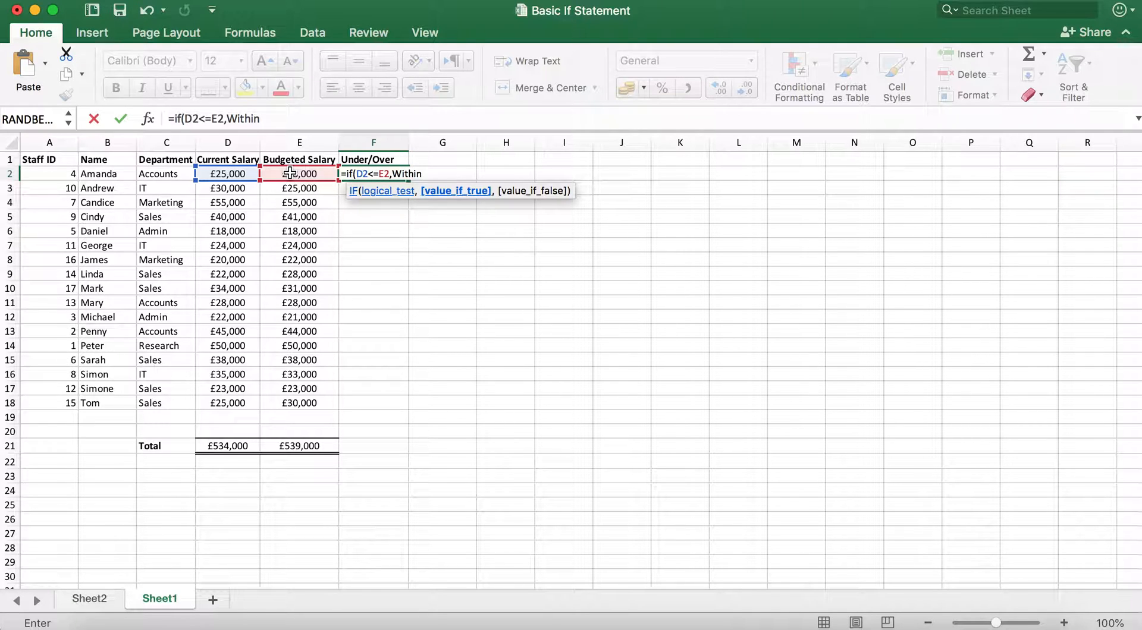
text(bUDGET)
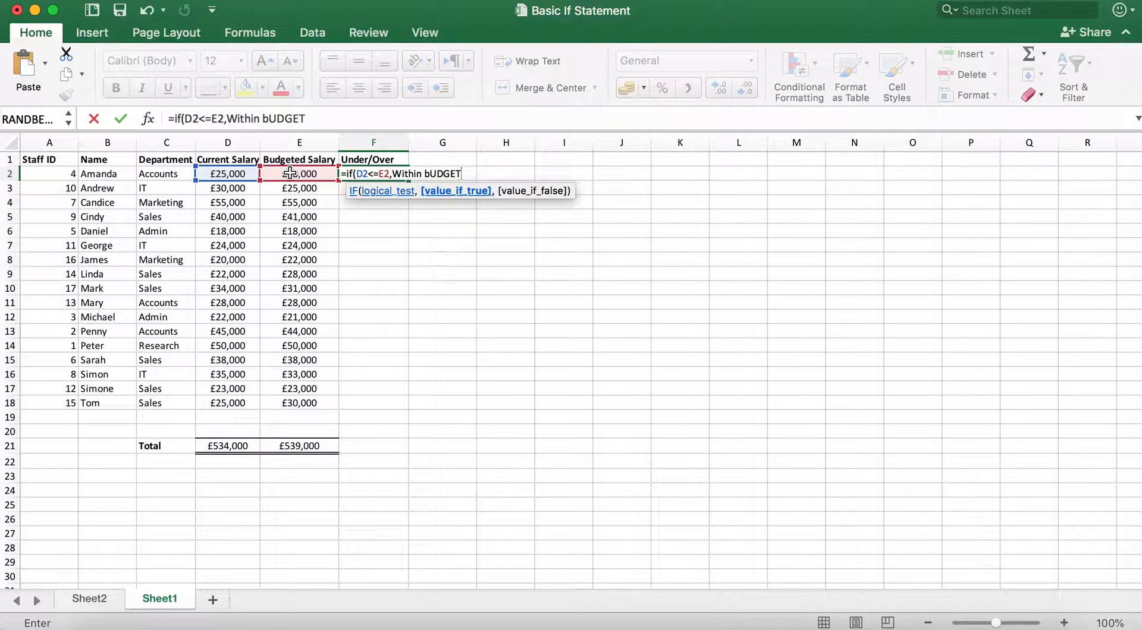
key(Backspace)
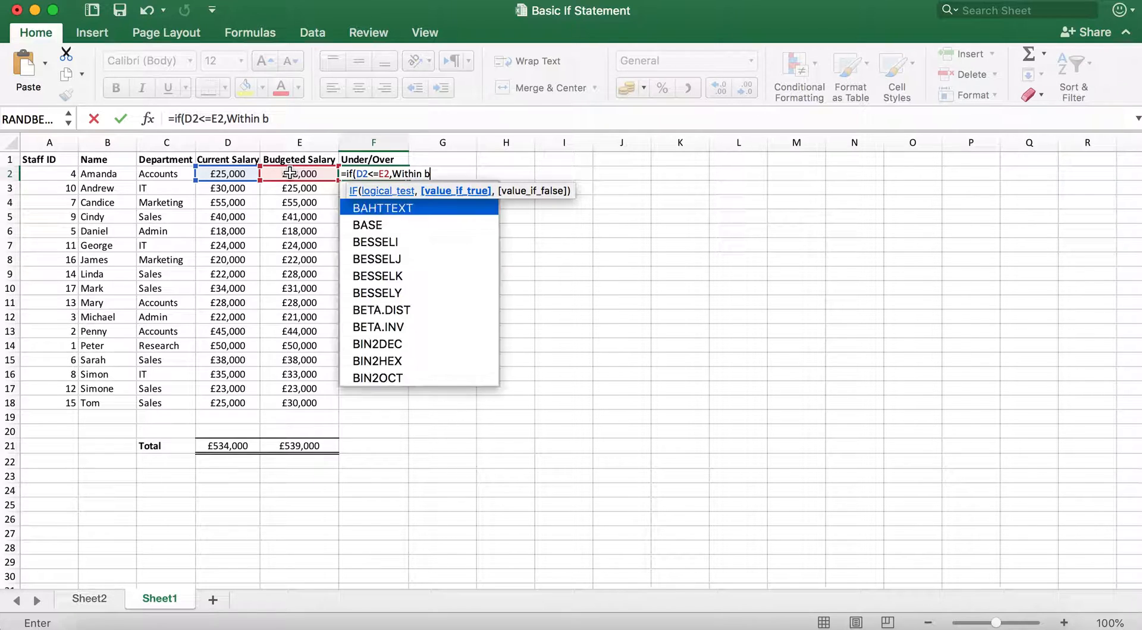
text(udget)
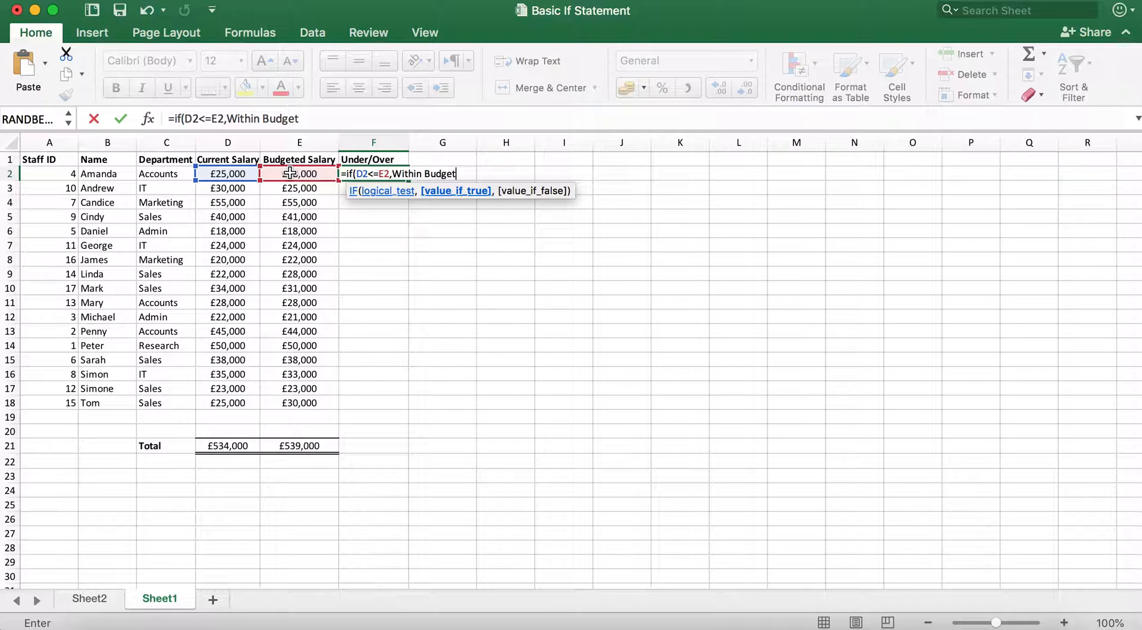
text(")
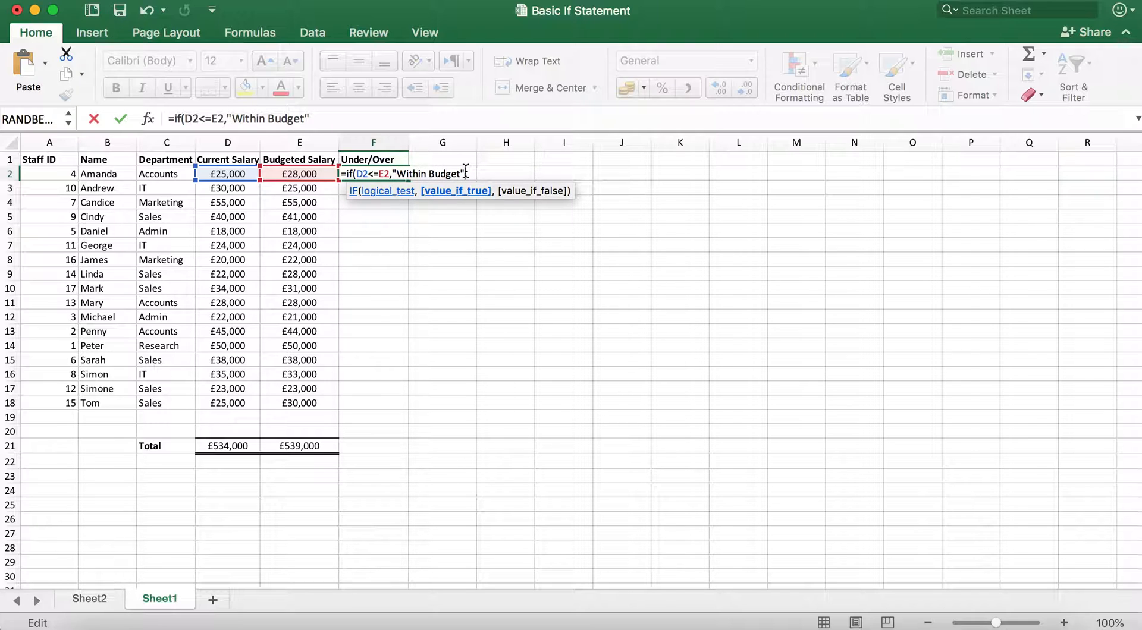
Add "Over Budget" as the false result, close the bracket and commit the formula
text(,)
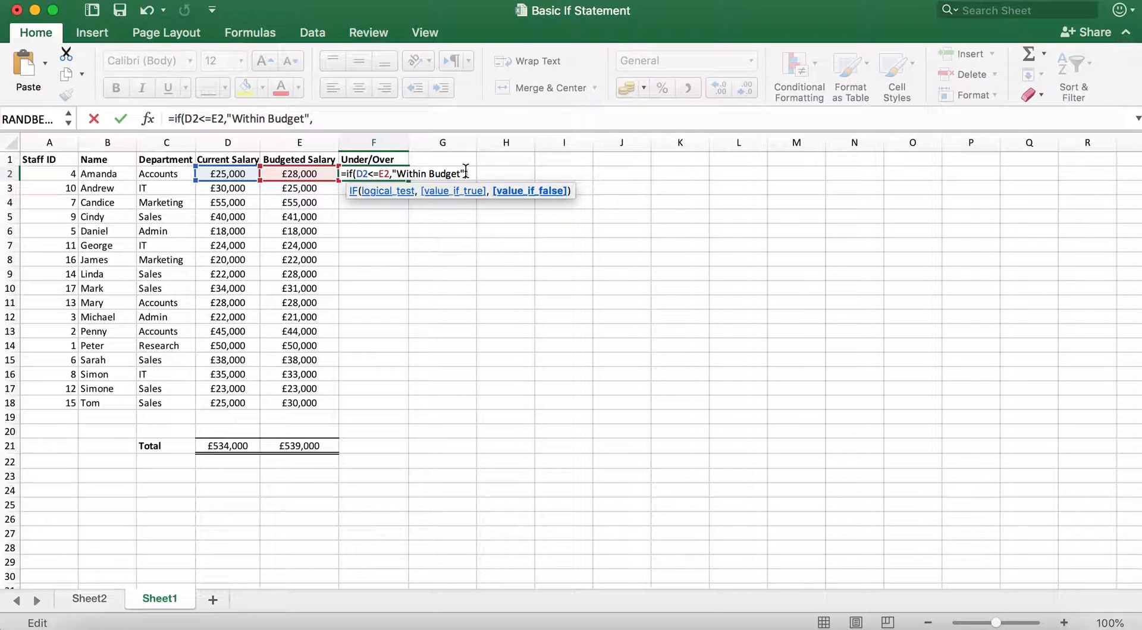
text("Over B)
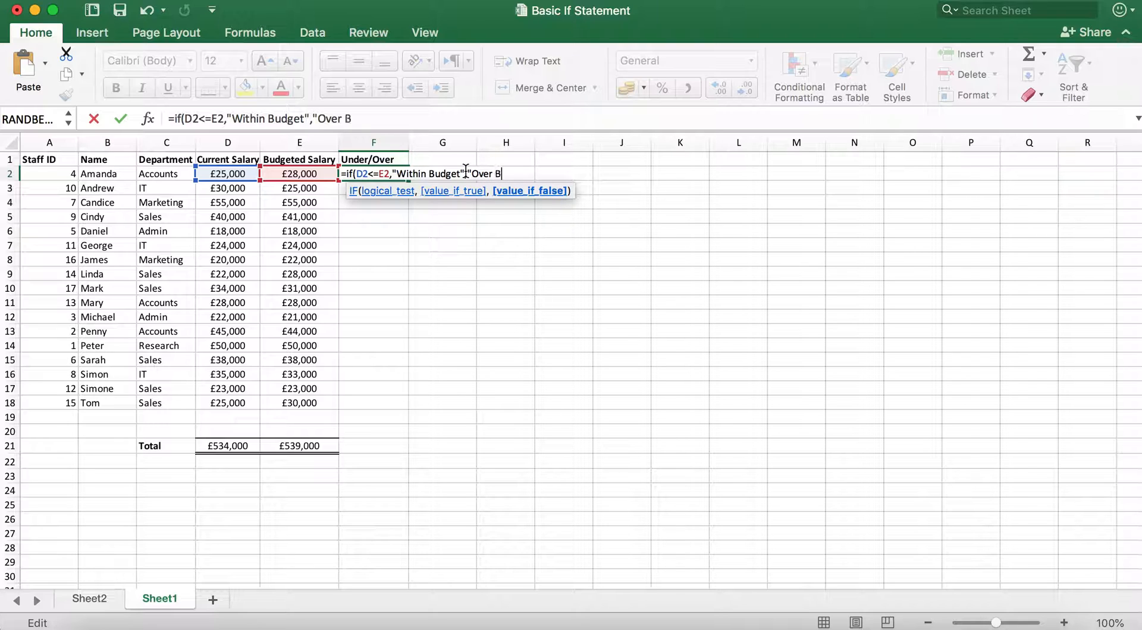
text(udget)
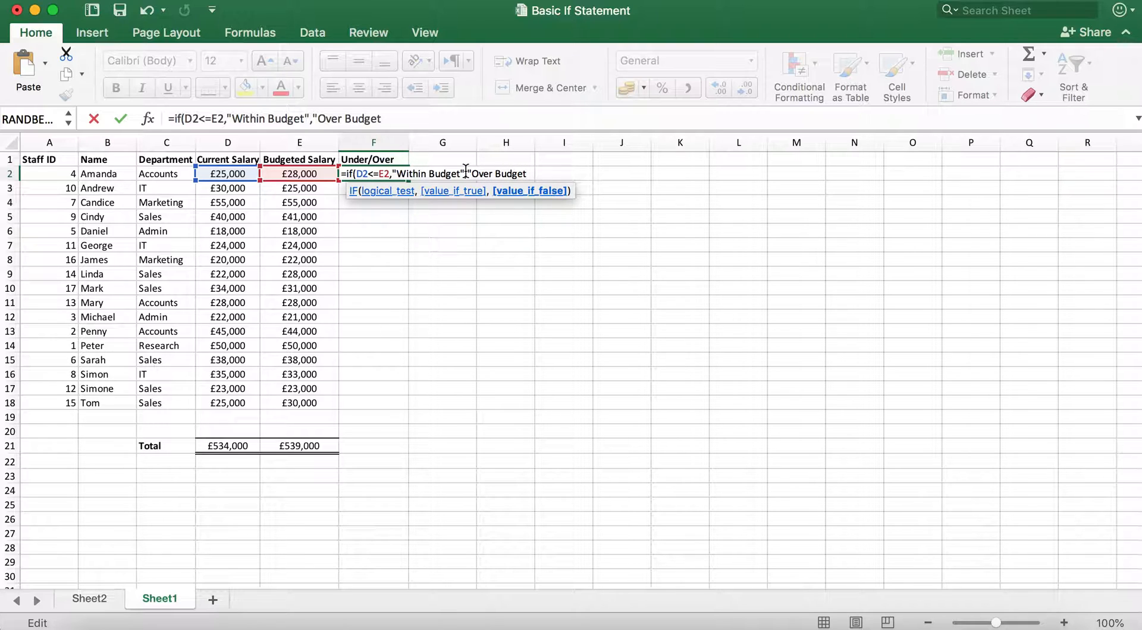
text(")
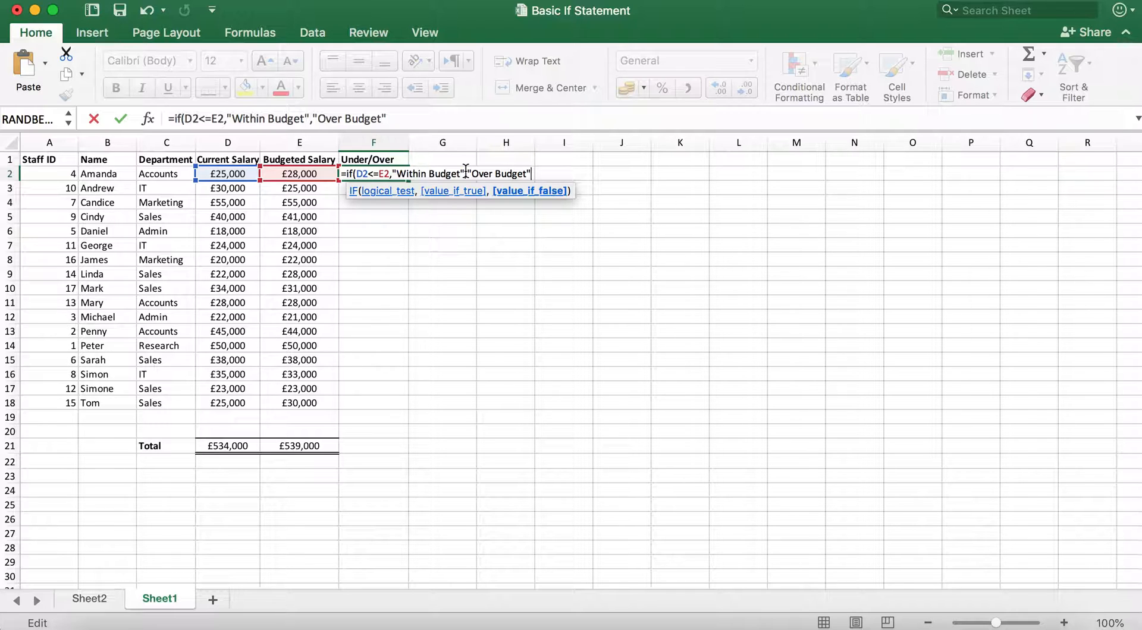
text())
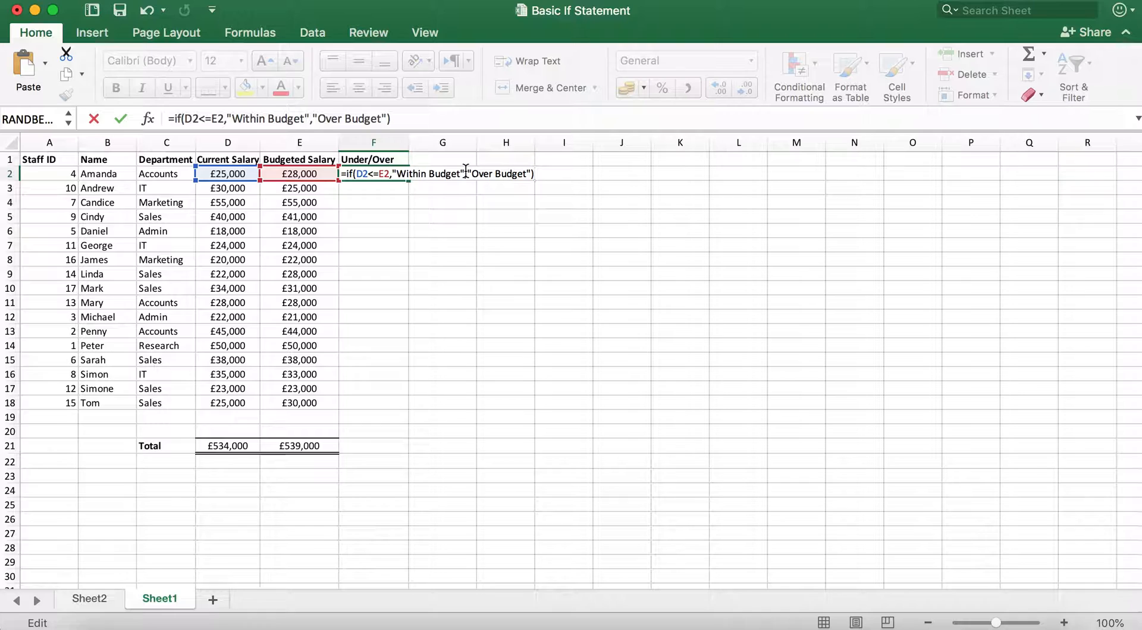
key(Return)
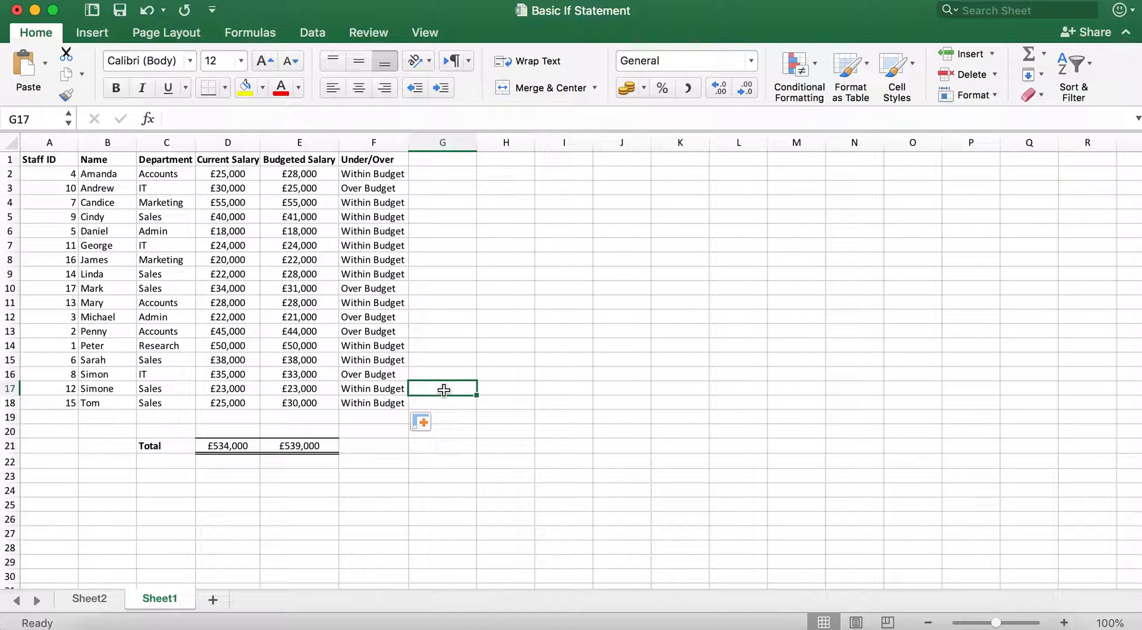
Check the filled-down formulas in F5 and F8 for adjusted references
click(373, 217)
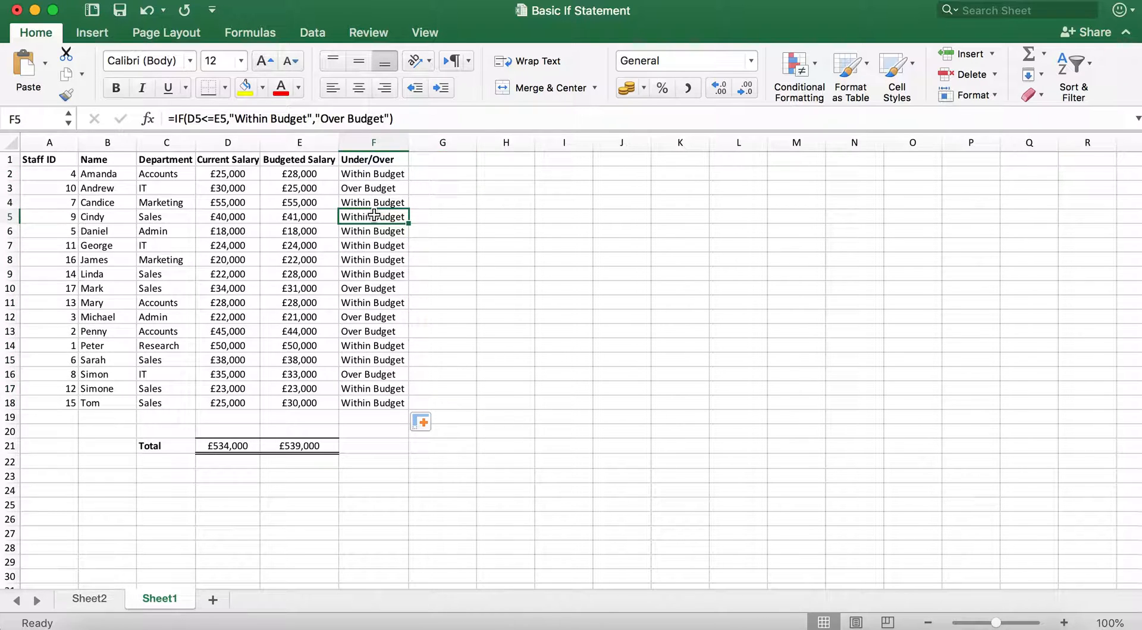
click(374, 259)
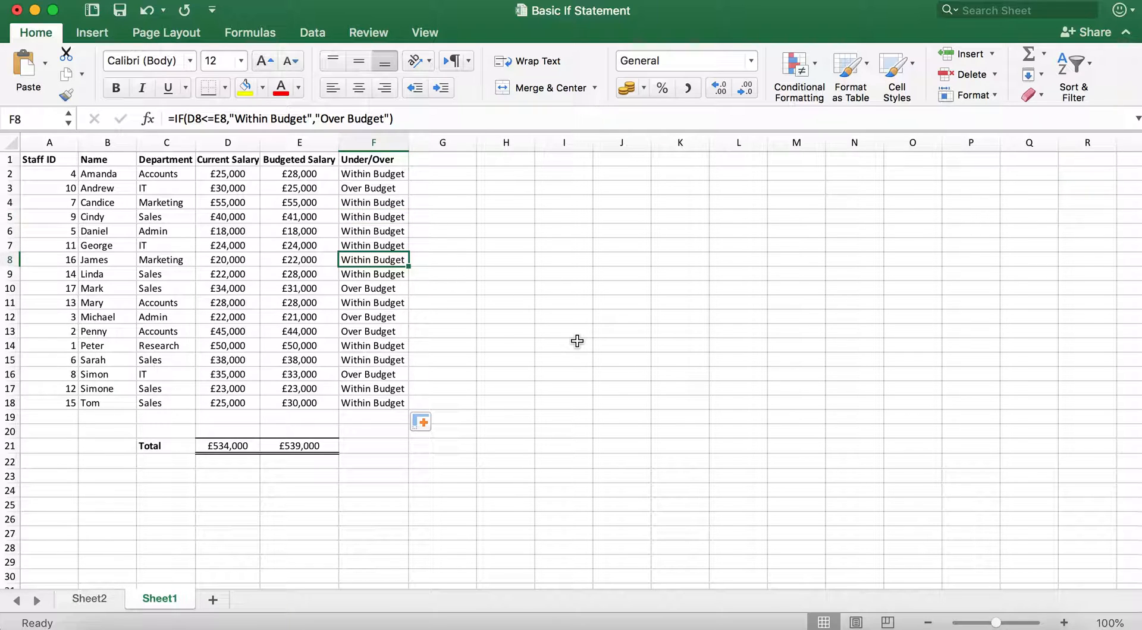
click(373, 403)
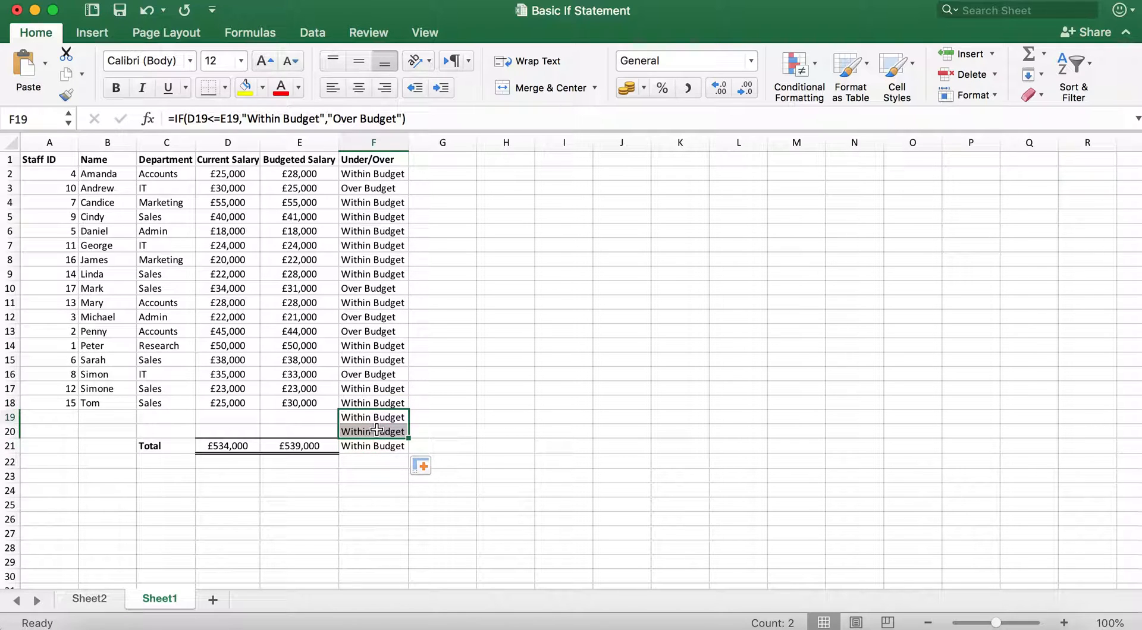
Click an empty cell after clearing the results from F19:F20
click(442, 417)
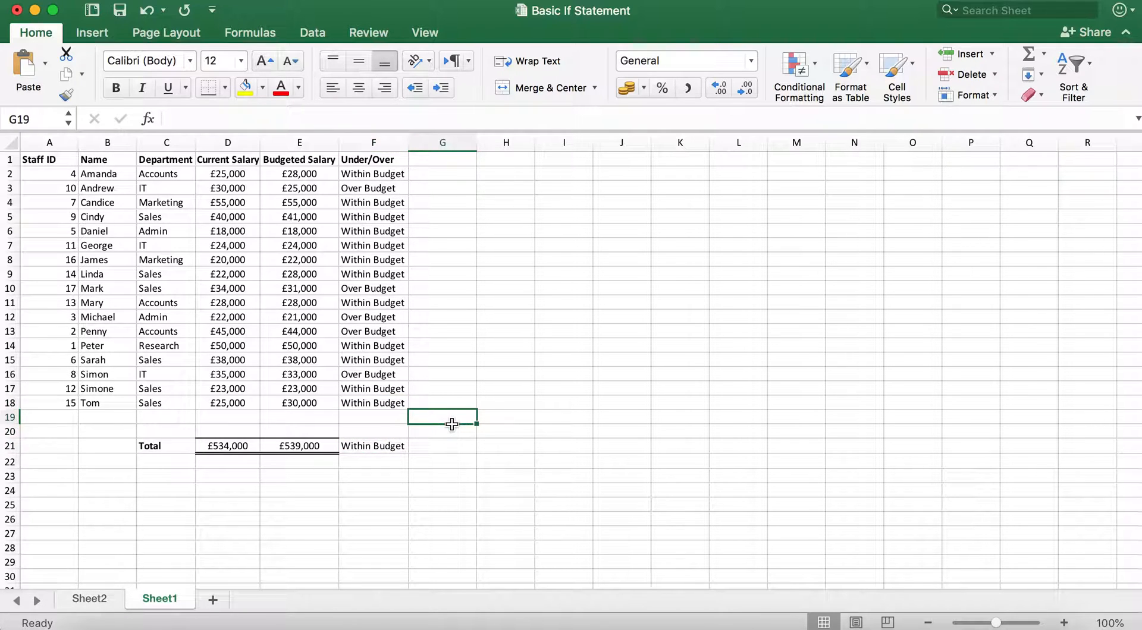
mouse_move(426, 229)
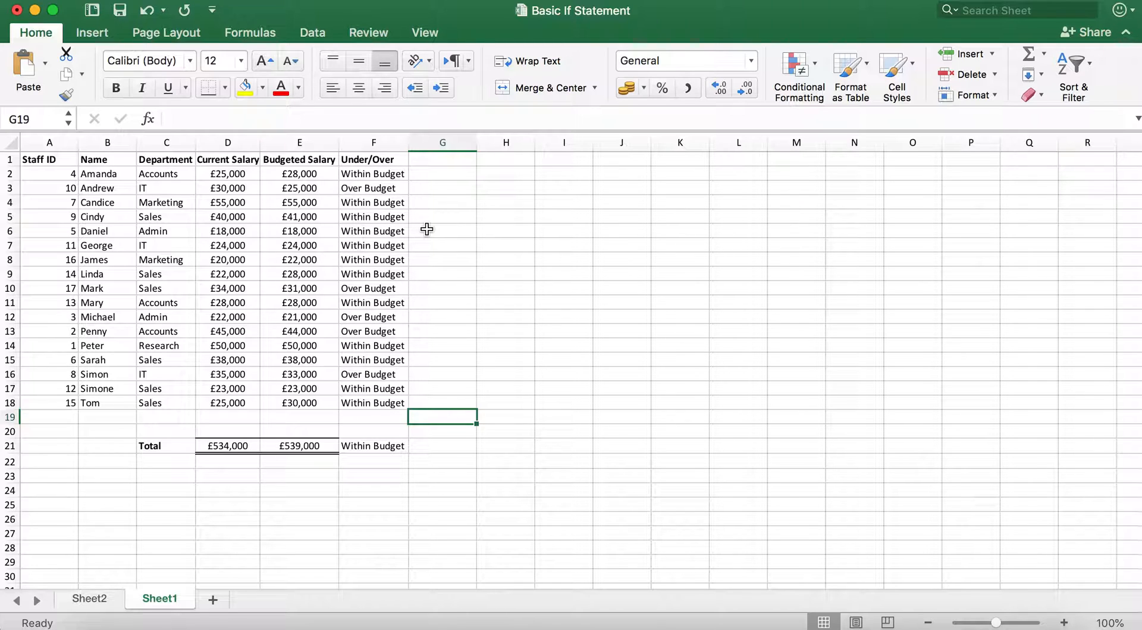